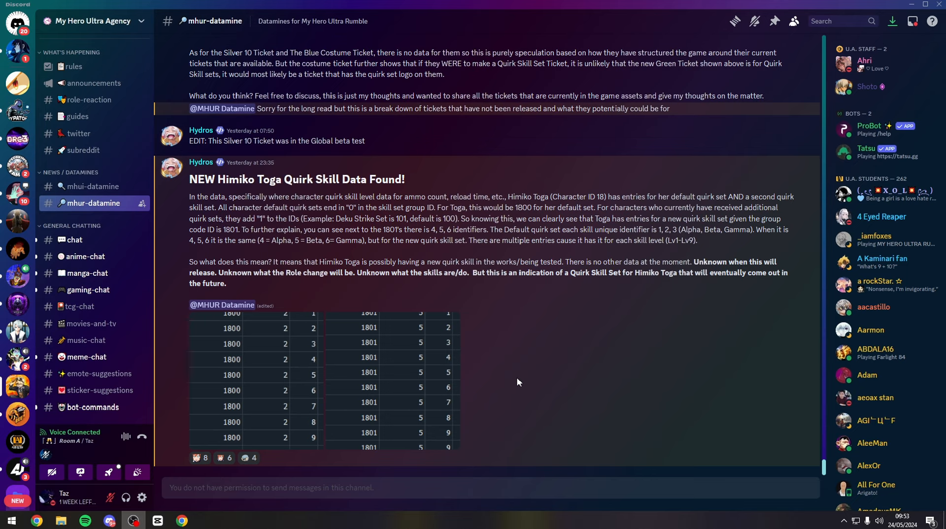
{"action": "mouse_move", "coordinate": [378, 358]}
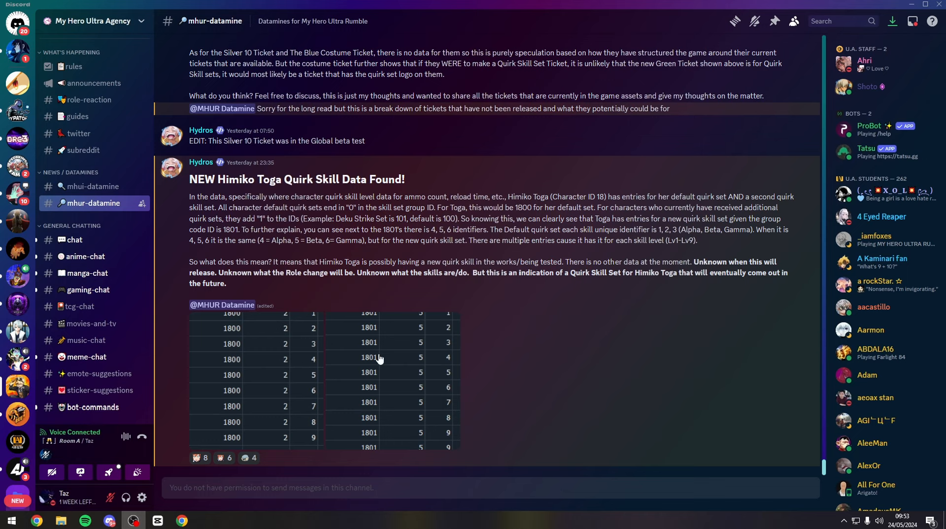
{"action": "mouse_move", "coordinate": [308, 223]}
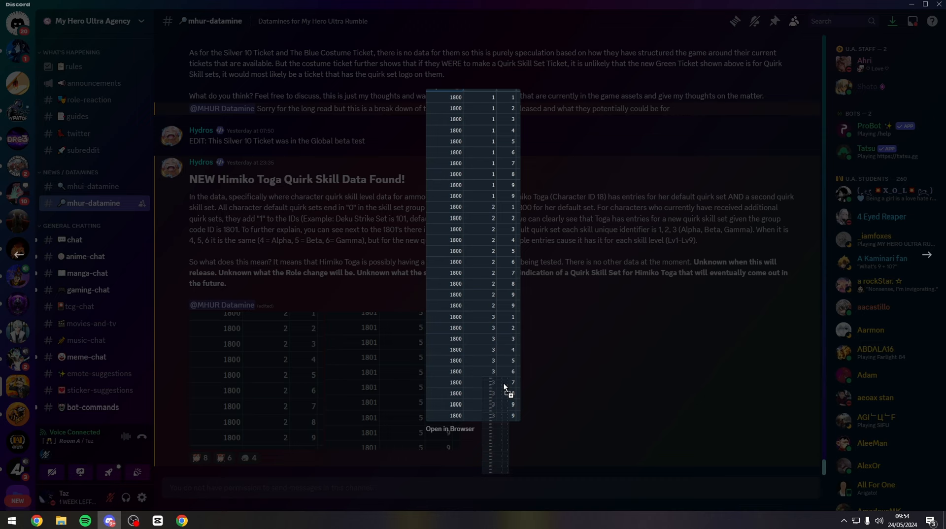
{"action": "scroll", "scroll_direction": "down", "scroll_amount": 3}
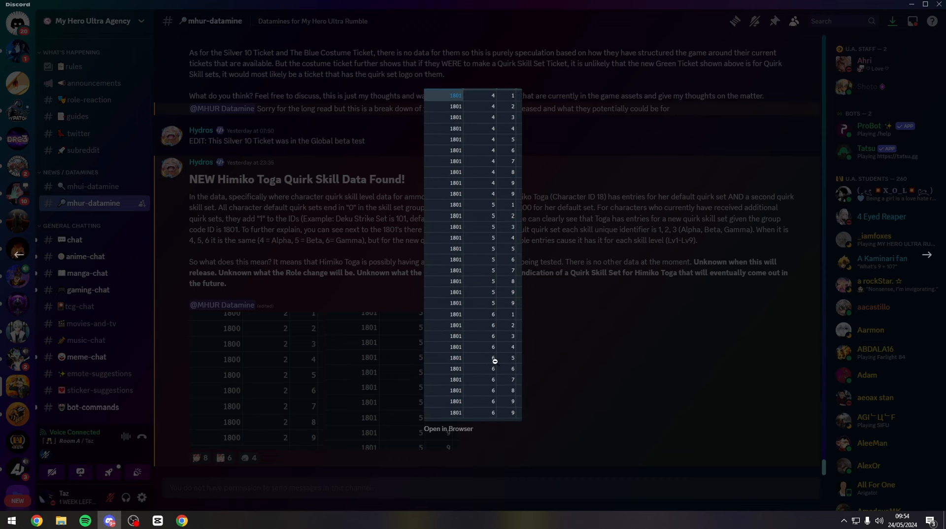